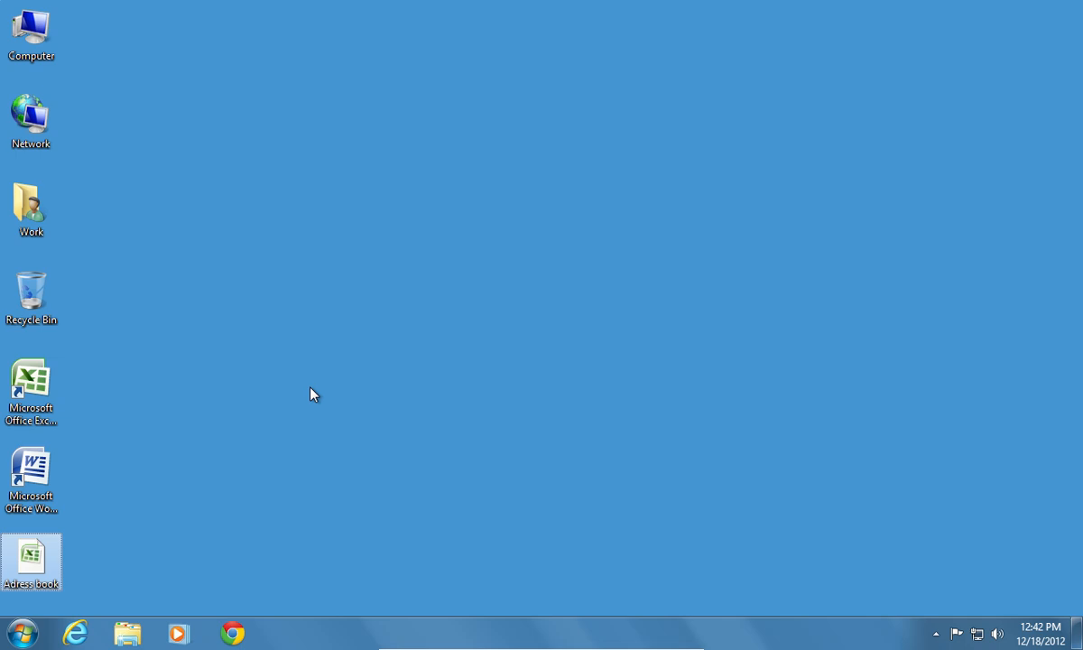
- Launch Microsoft Word from the desktop shortcut to get a blank document
double_click(31, 478)
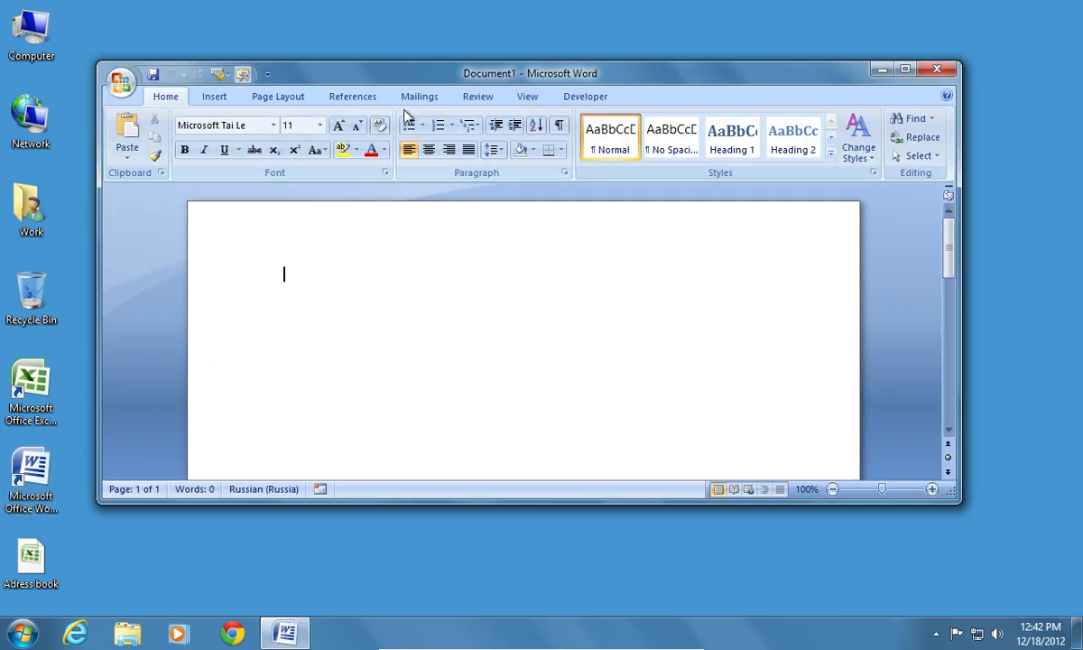
- Create a new full-page label document from the Mailings Labels setup
click(417, 97)
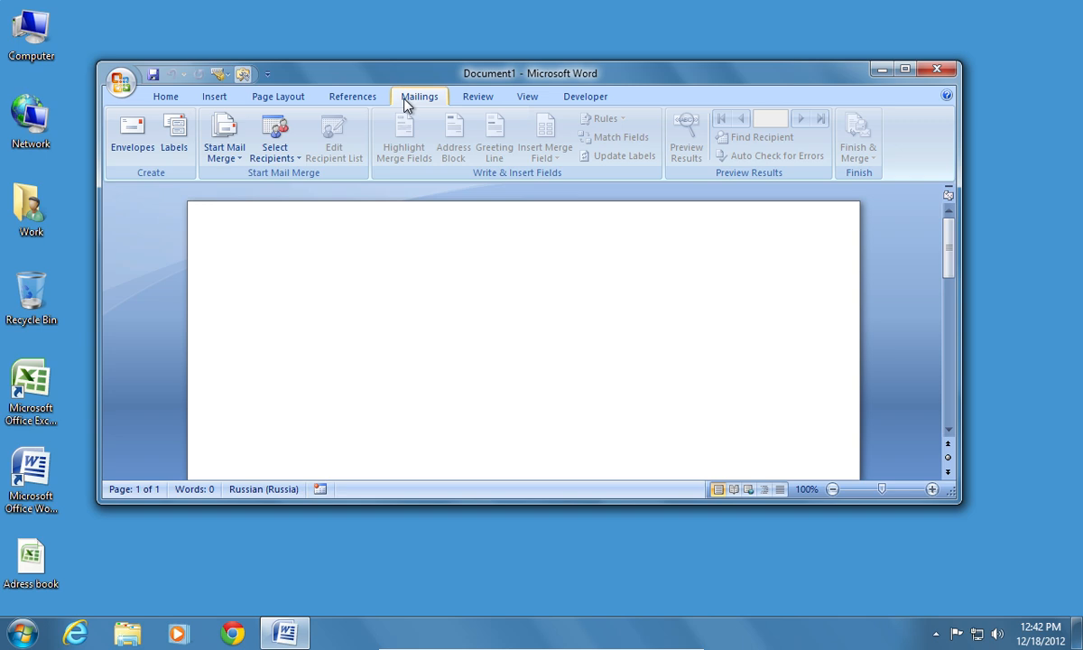
click(174, 136)
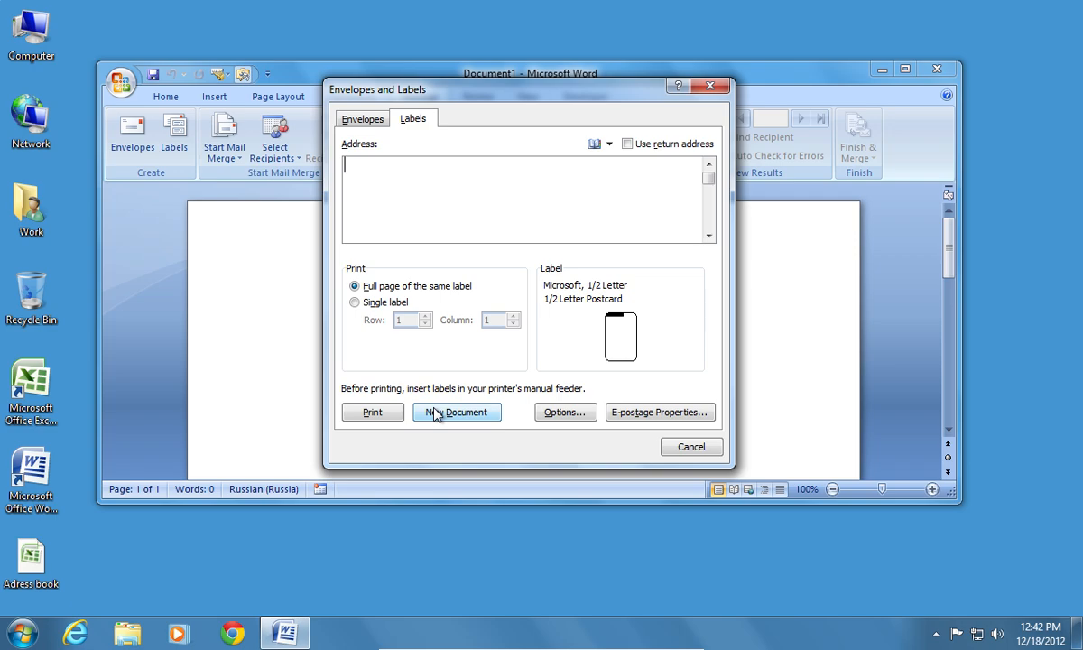
click(455, 411)
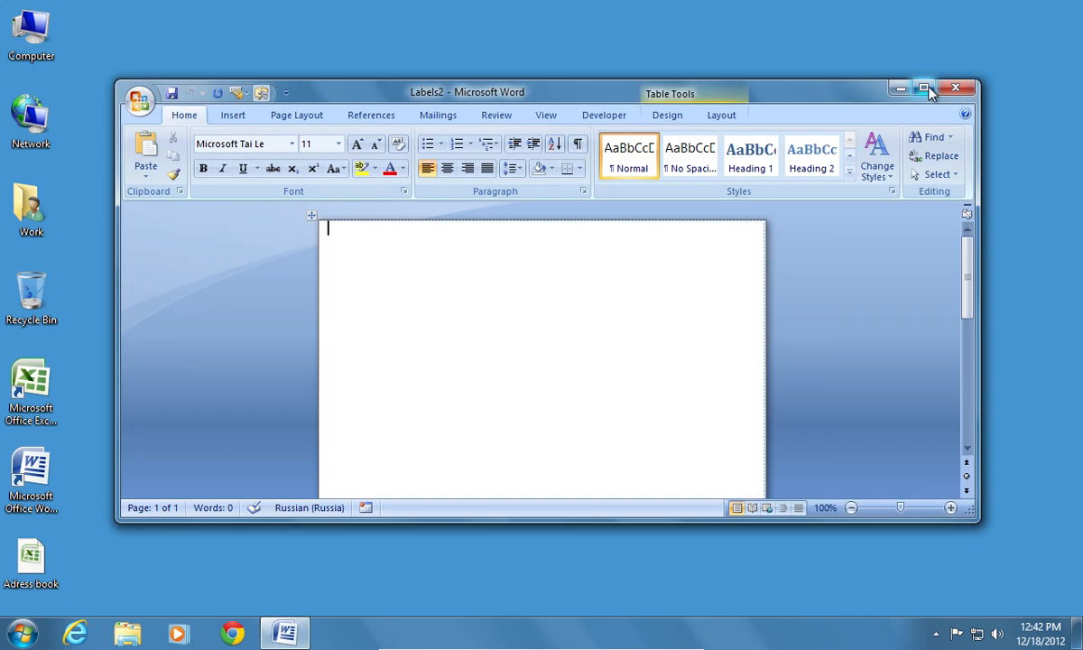
- Maximize Word and choose Select Recipients > Use Existing List for the labels
click(924, 87)
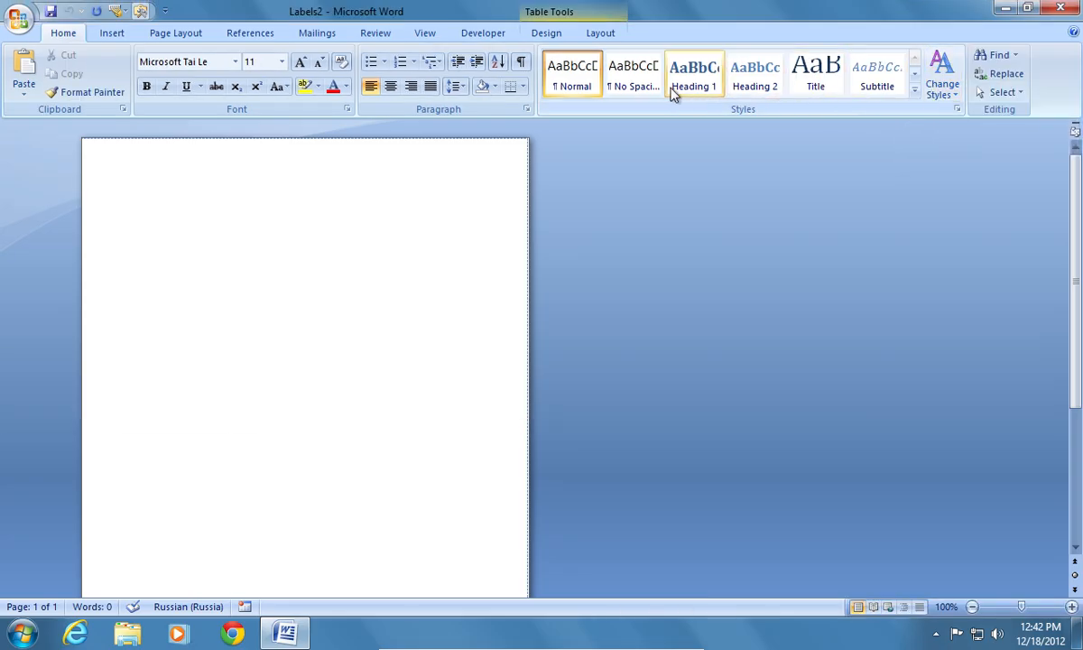
click(318, 33)
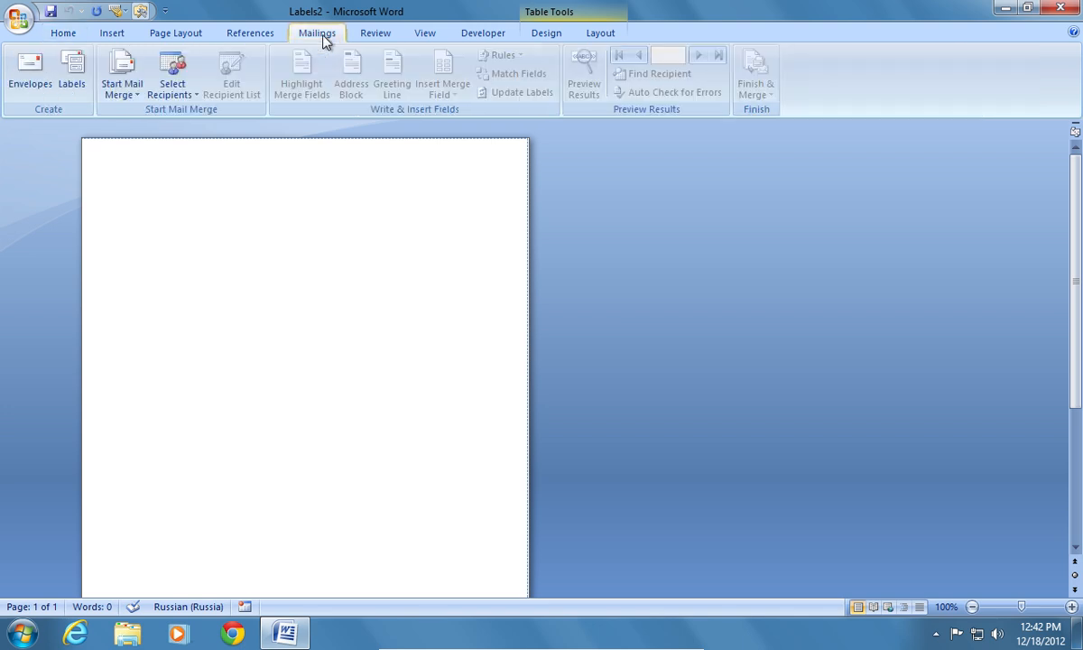
click(172, 72)
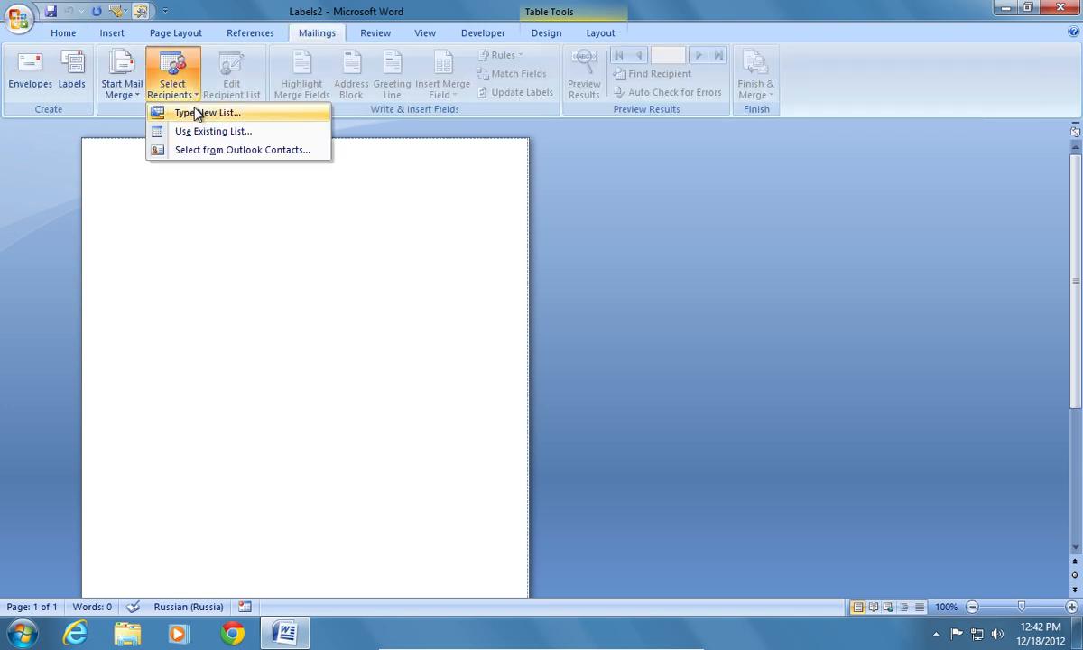
click(207, 136)
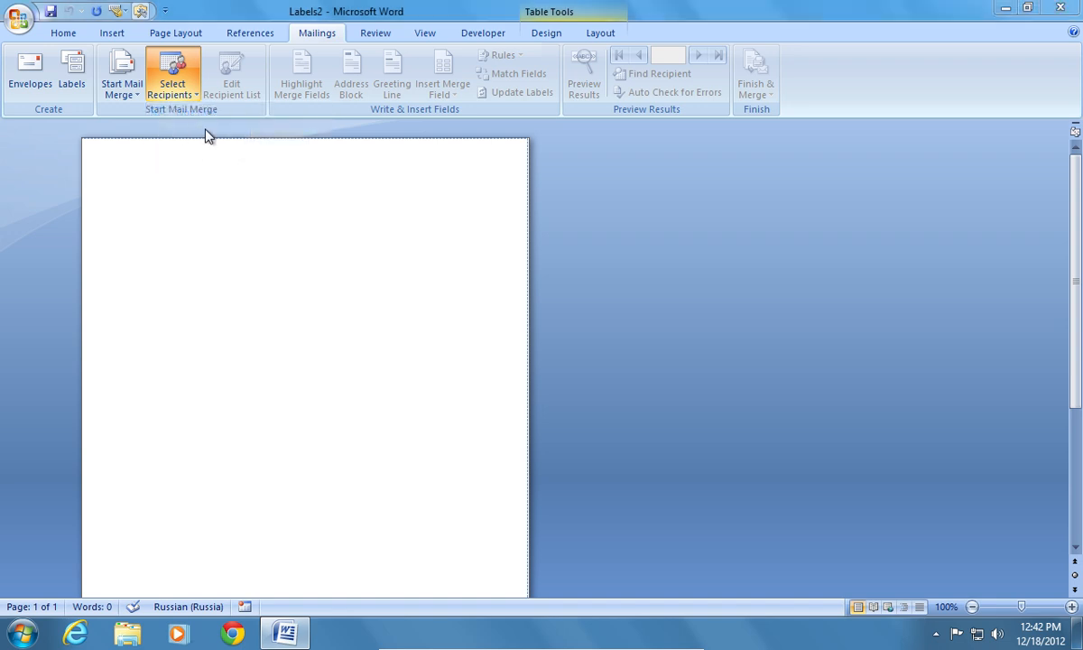
click(171, 74)
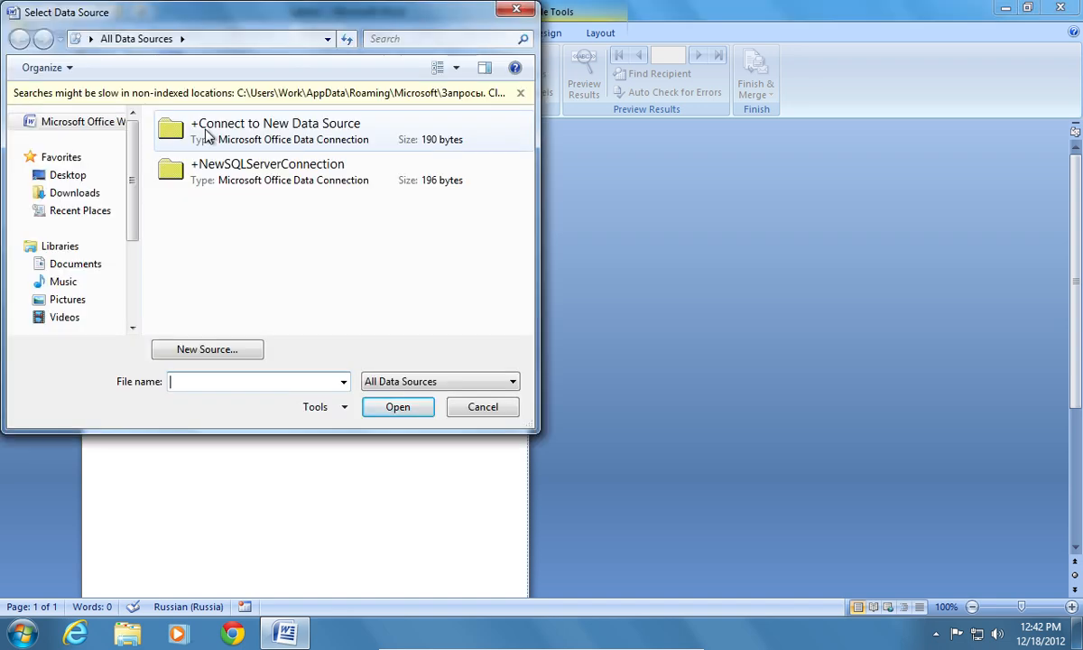
- Attach the spreadsheet's Sheet1$ as the recipient data source
click(69, 152)
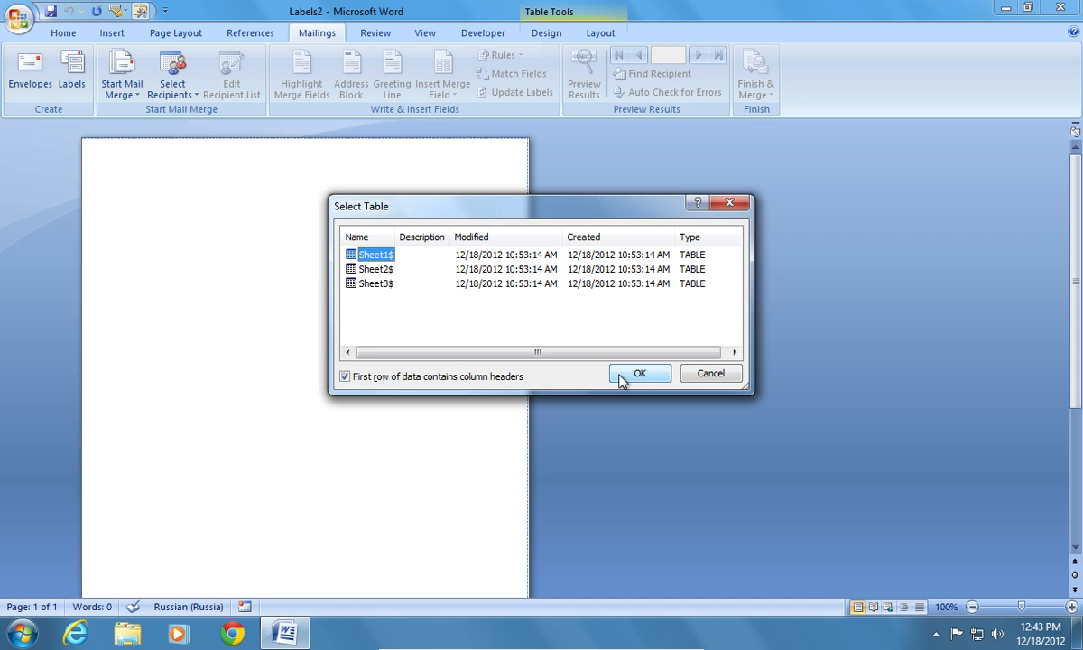
click(639, 372)
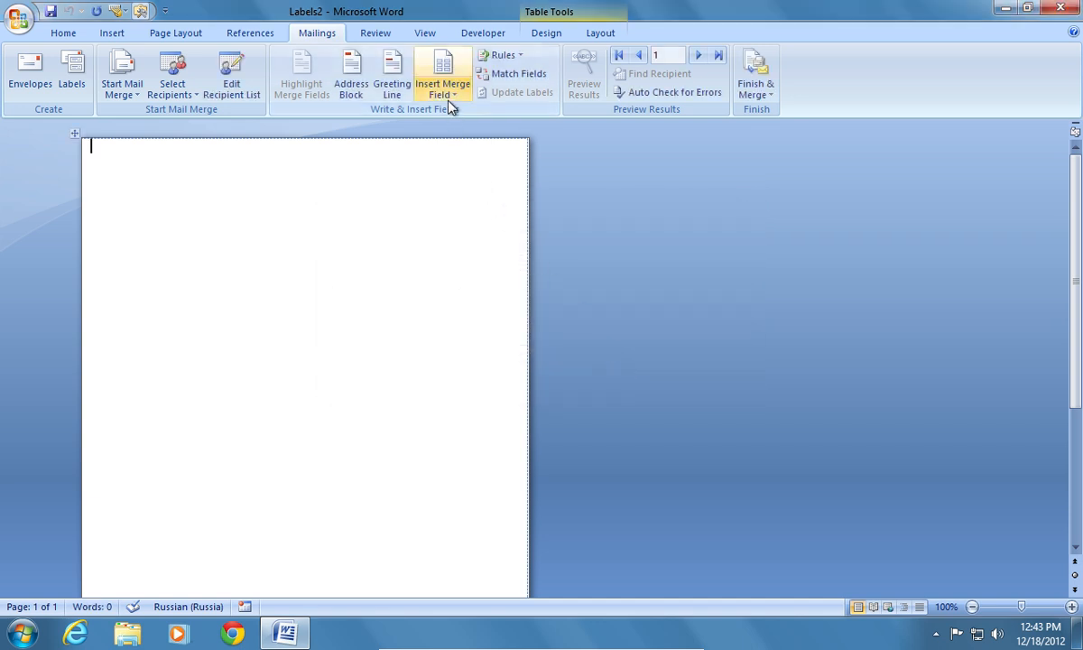
- Insert the First_name merge field to begin the name, organization and address layout
click(440, 74)
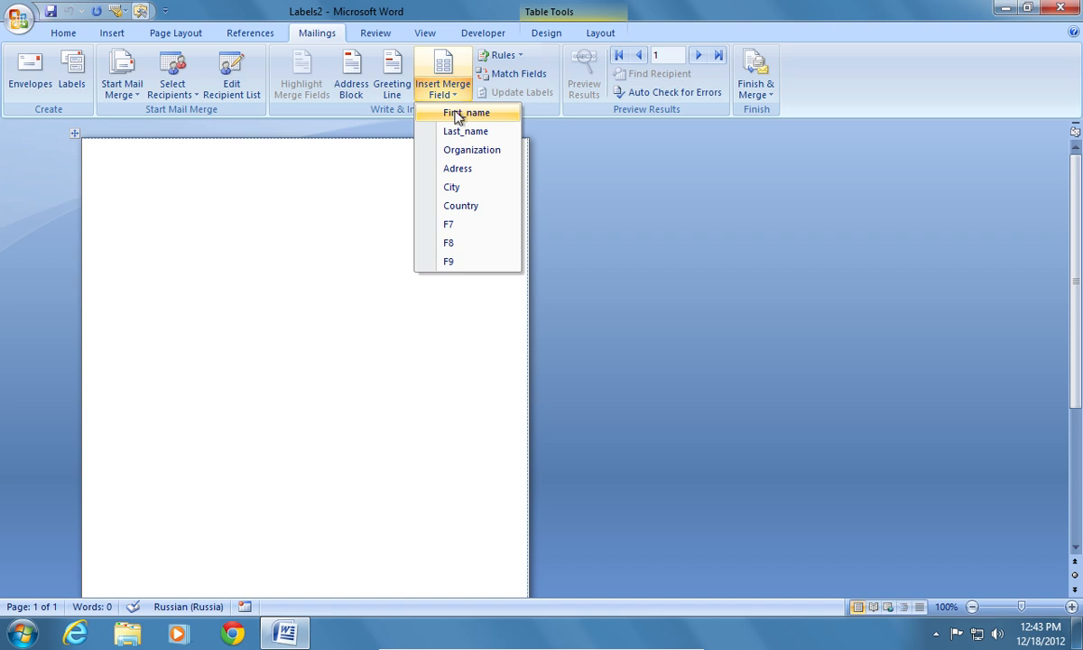
click(466, 112)
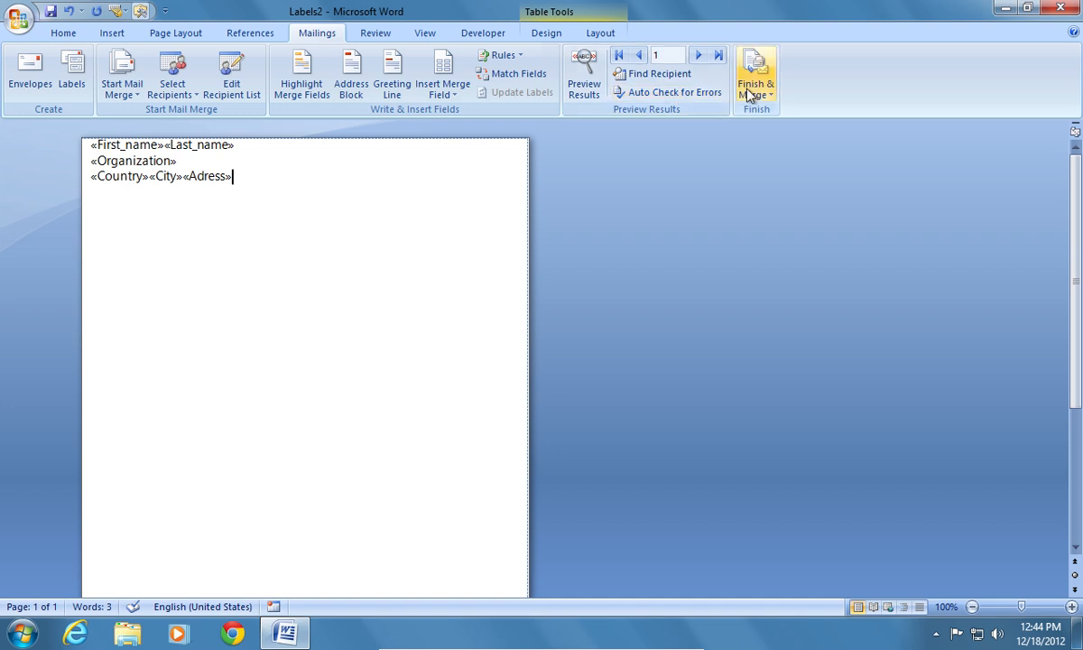
- Finish & Merge all records into a new editable document of filled labels
click(757, 76)
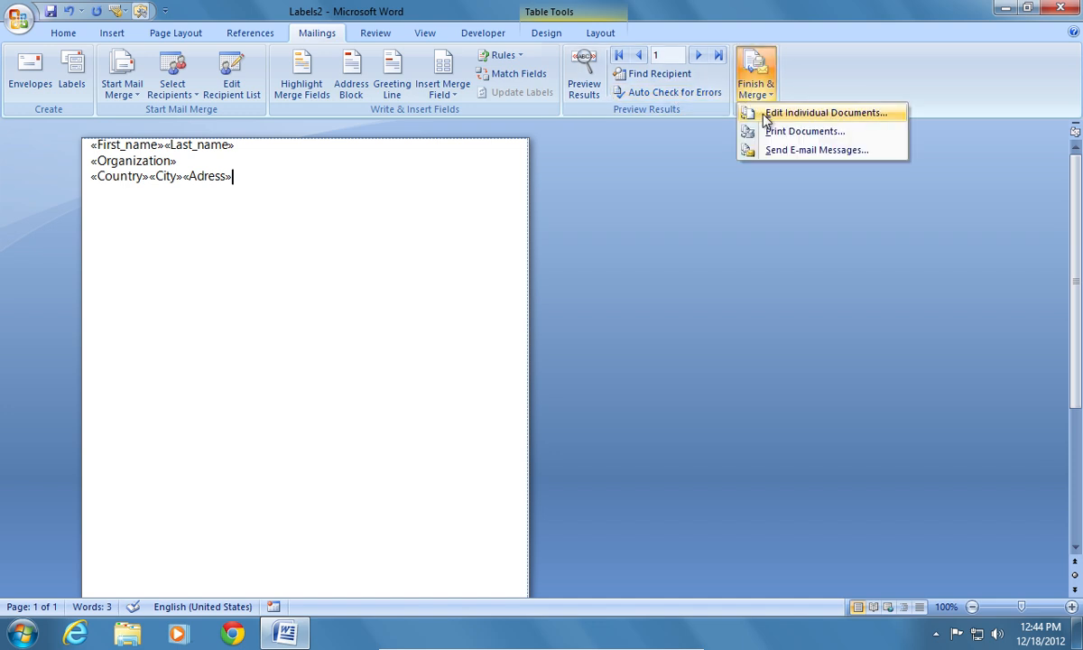
click(827, 112)
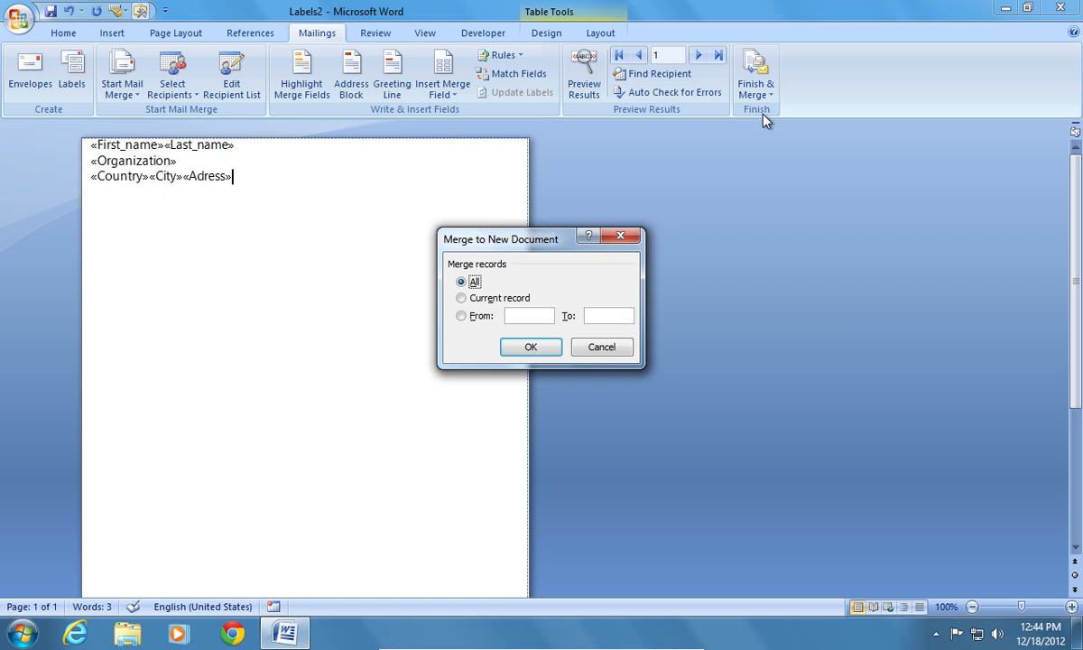
click(531, 346)
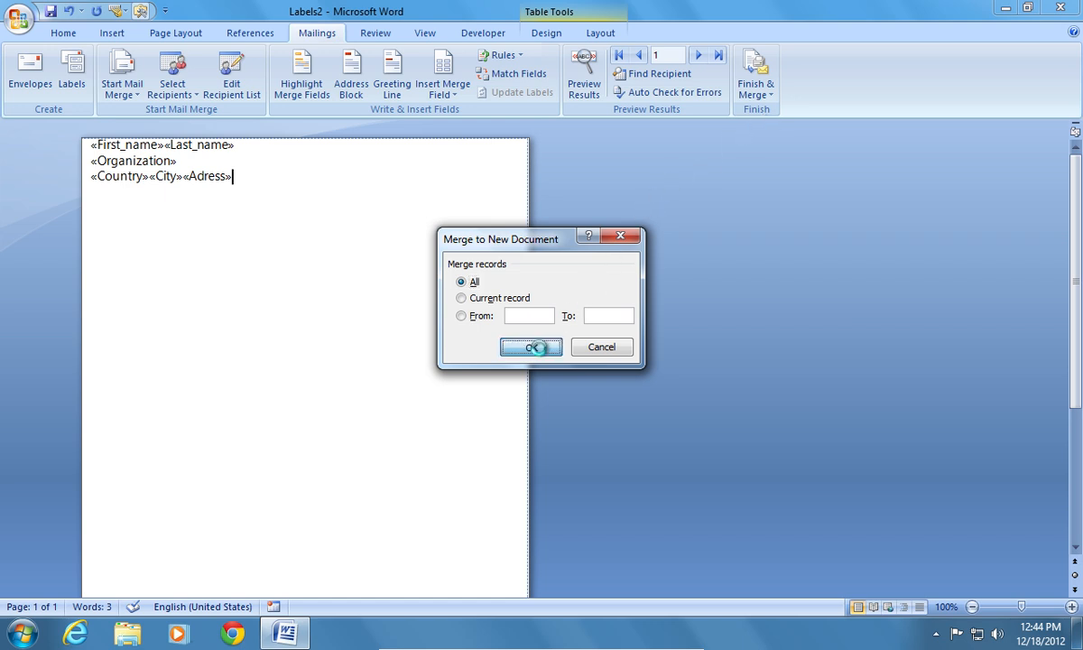
click(531, 346)
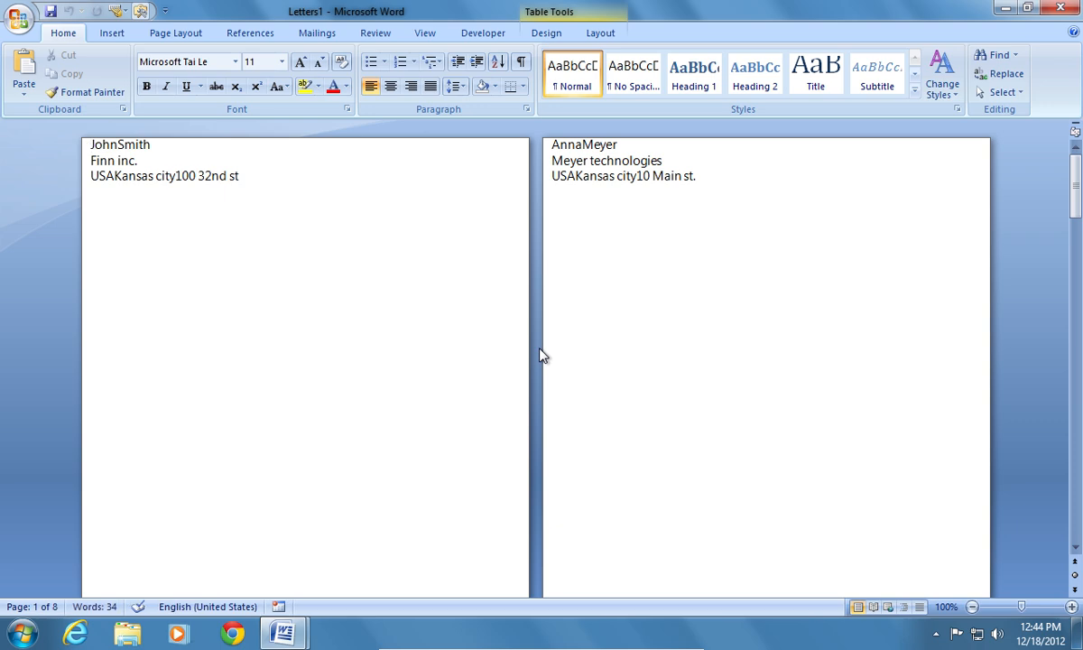